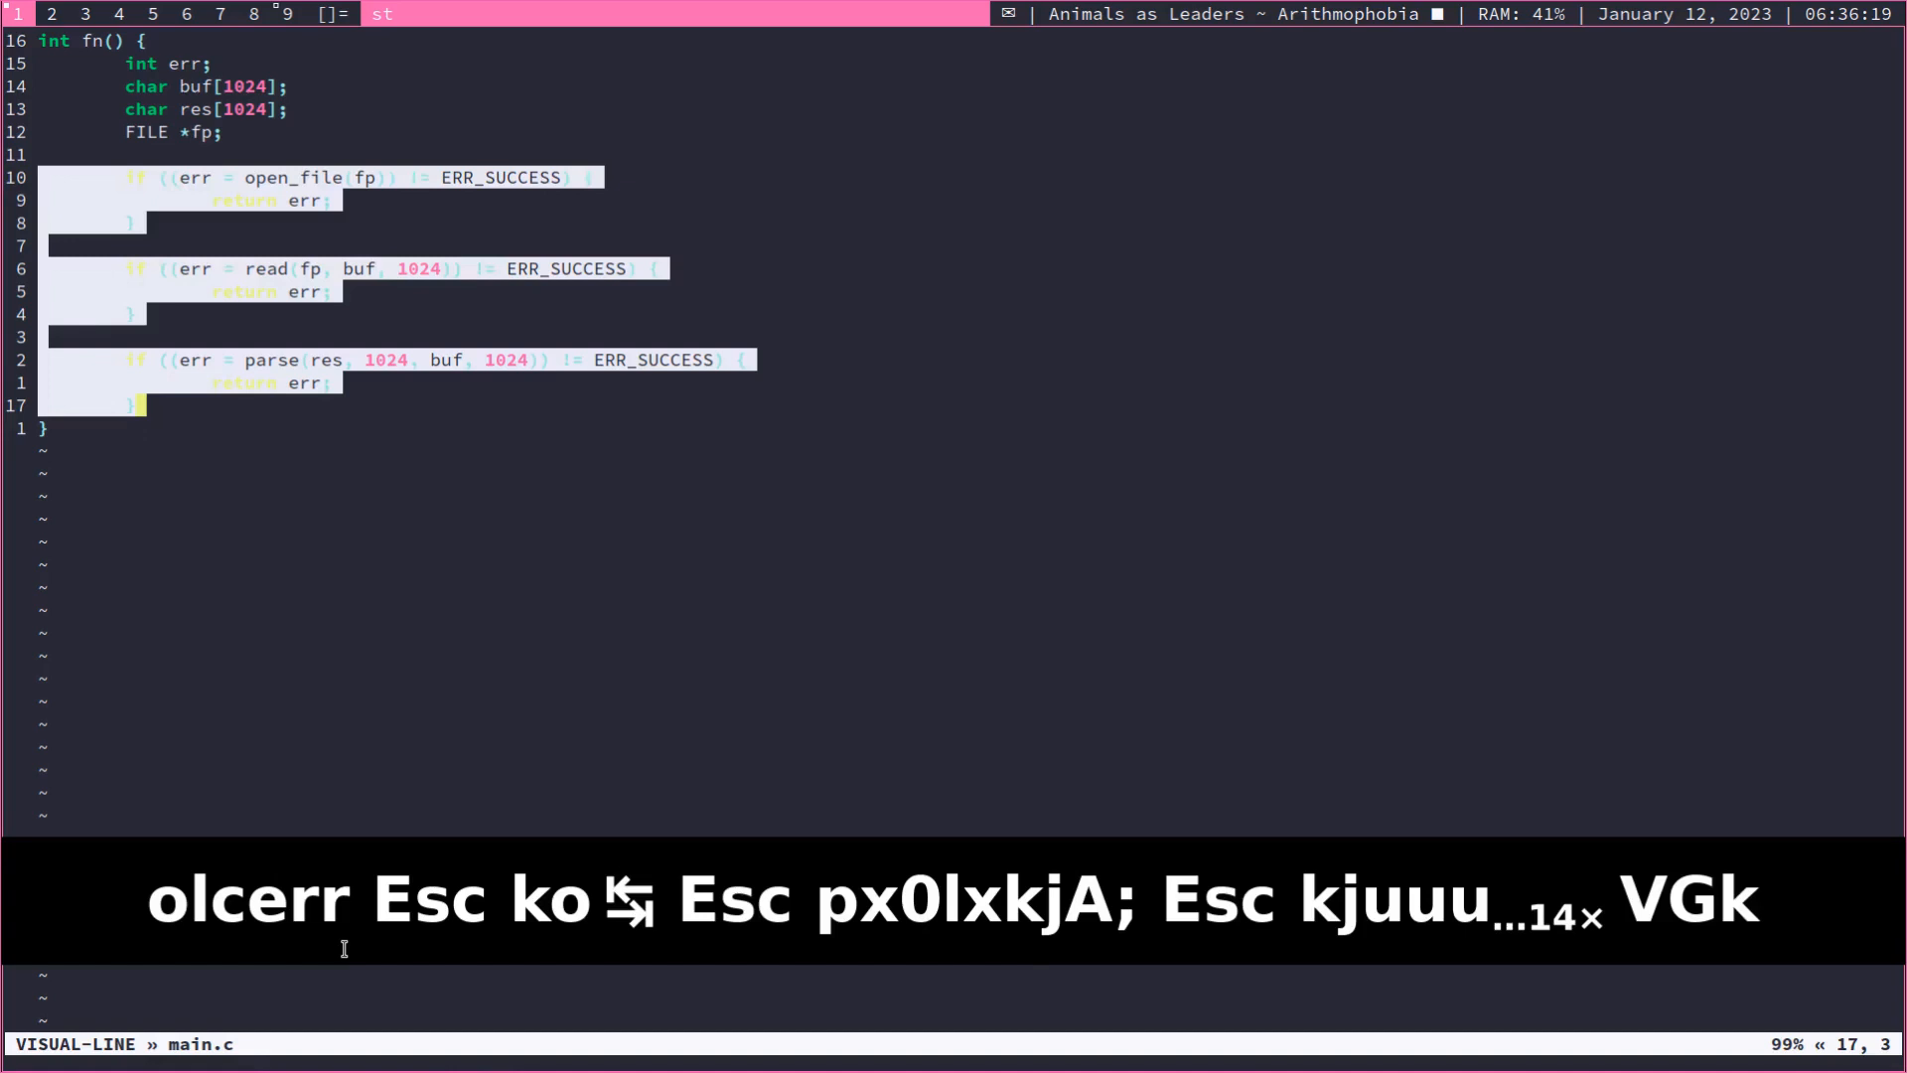
Step: Run :x/^ on the selected if blocks to place a cursor at each line start
{"action": "type", "text": ":x/"}
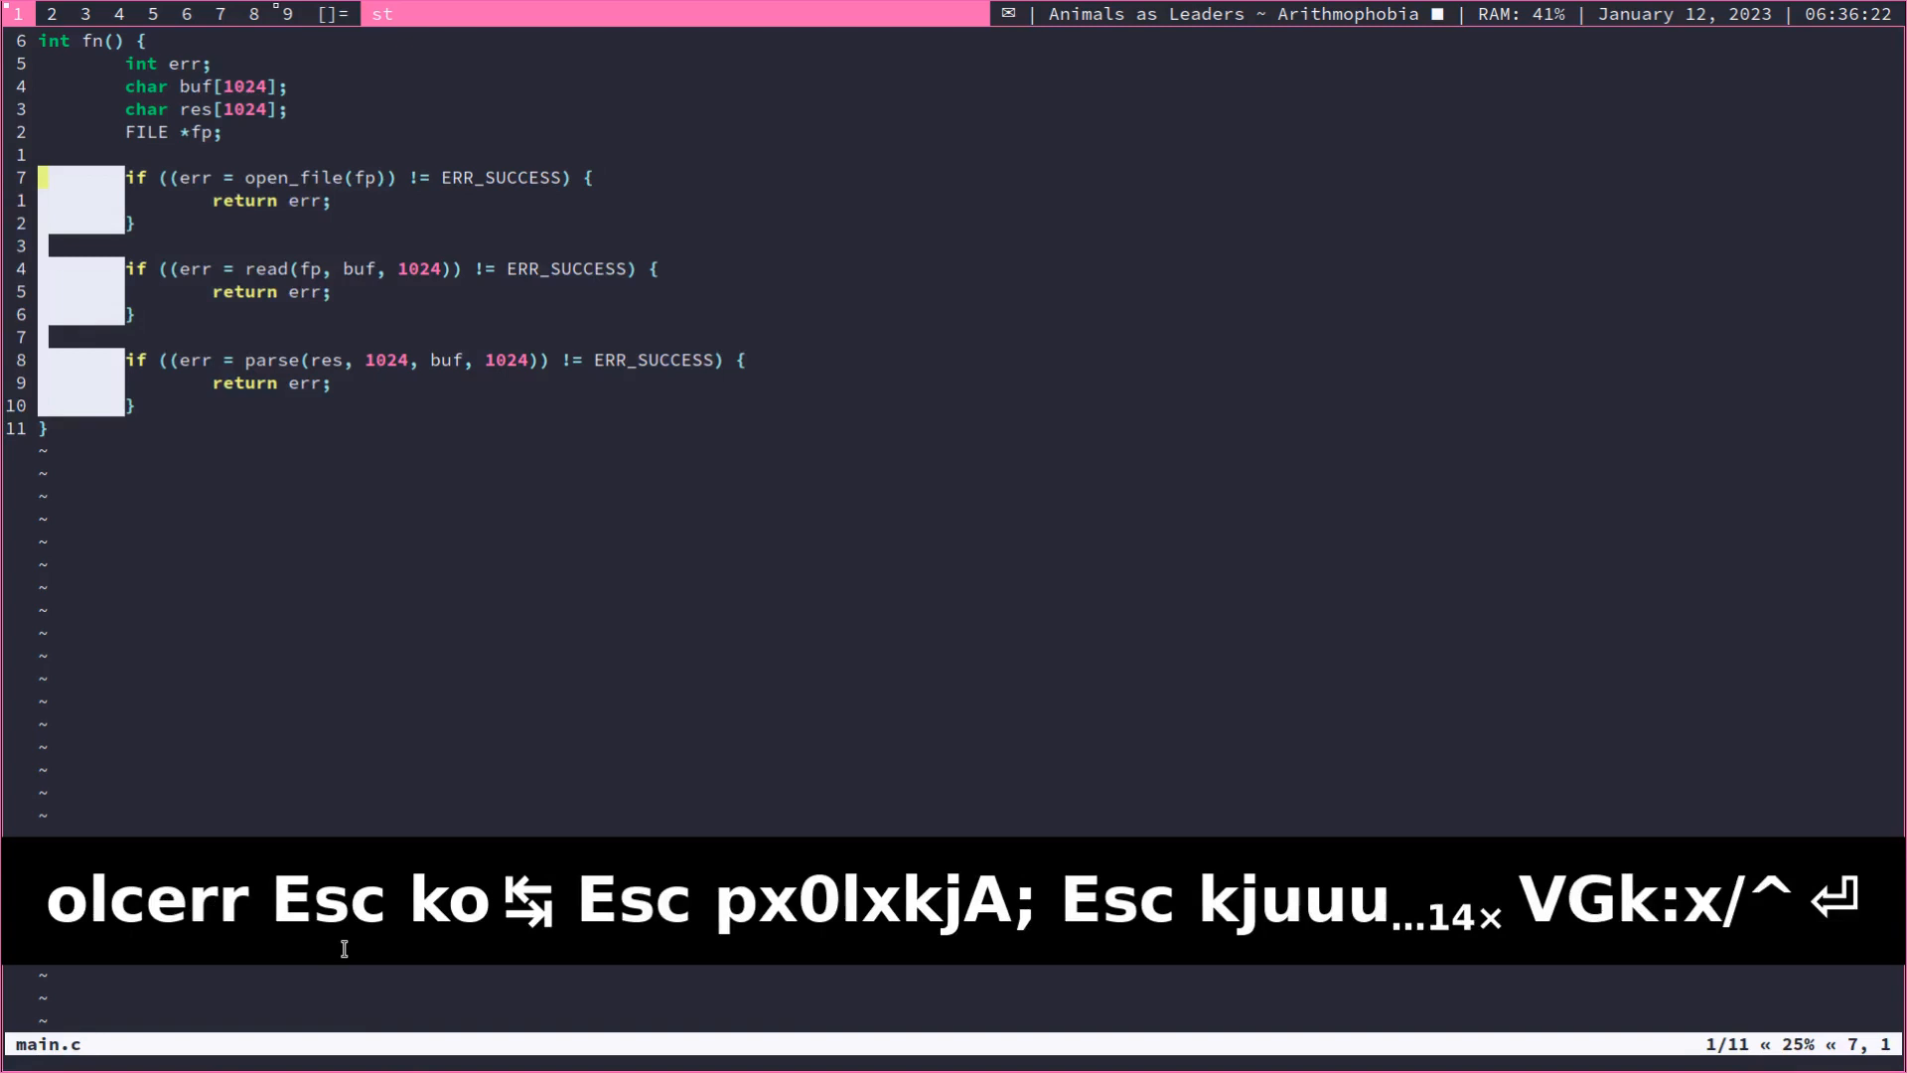
Step: Extend cursors to line ends and keep only lines matching ERR via :g/ERR
{"action": "key", "text": "v"}
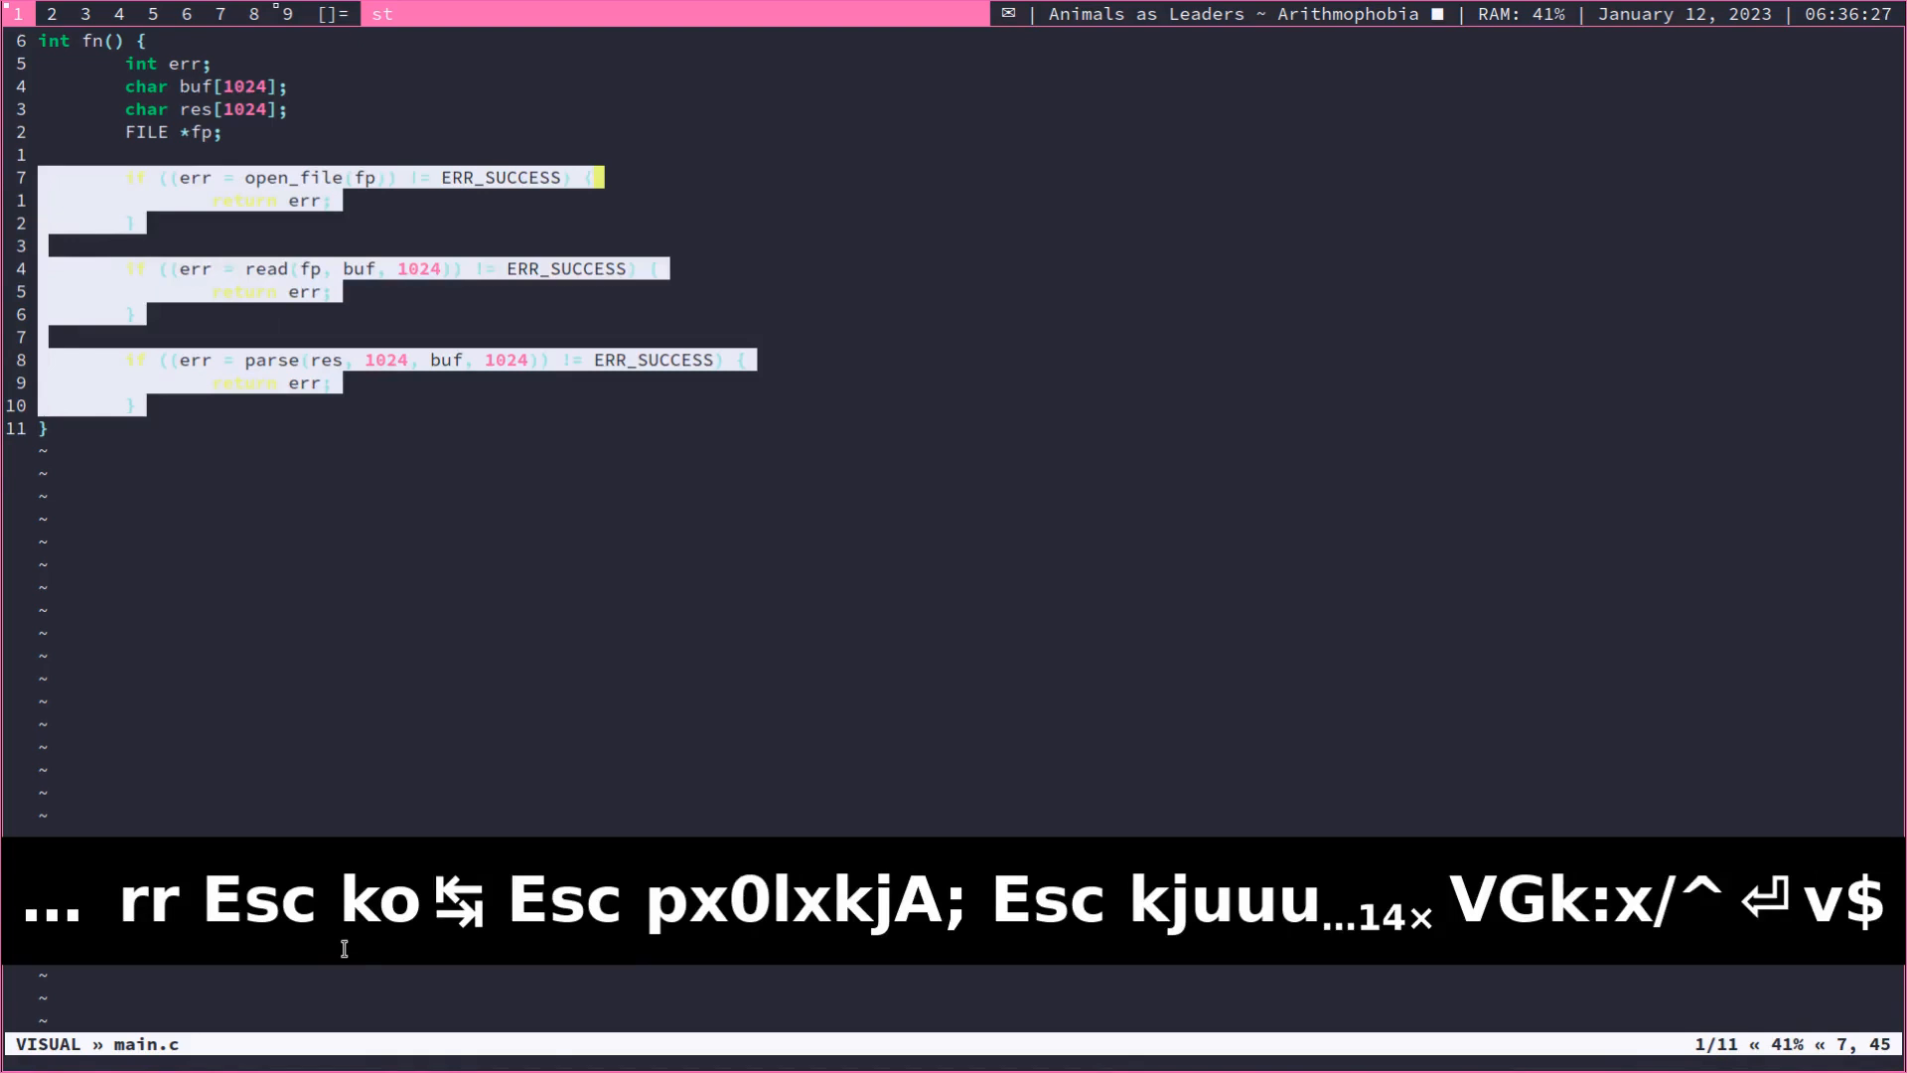
{"action": "type", "text": ":g/"}
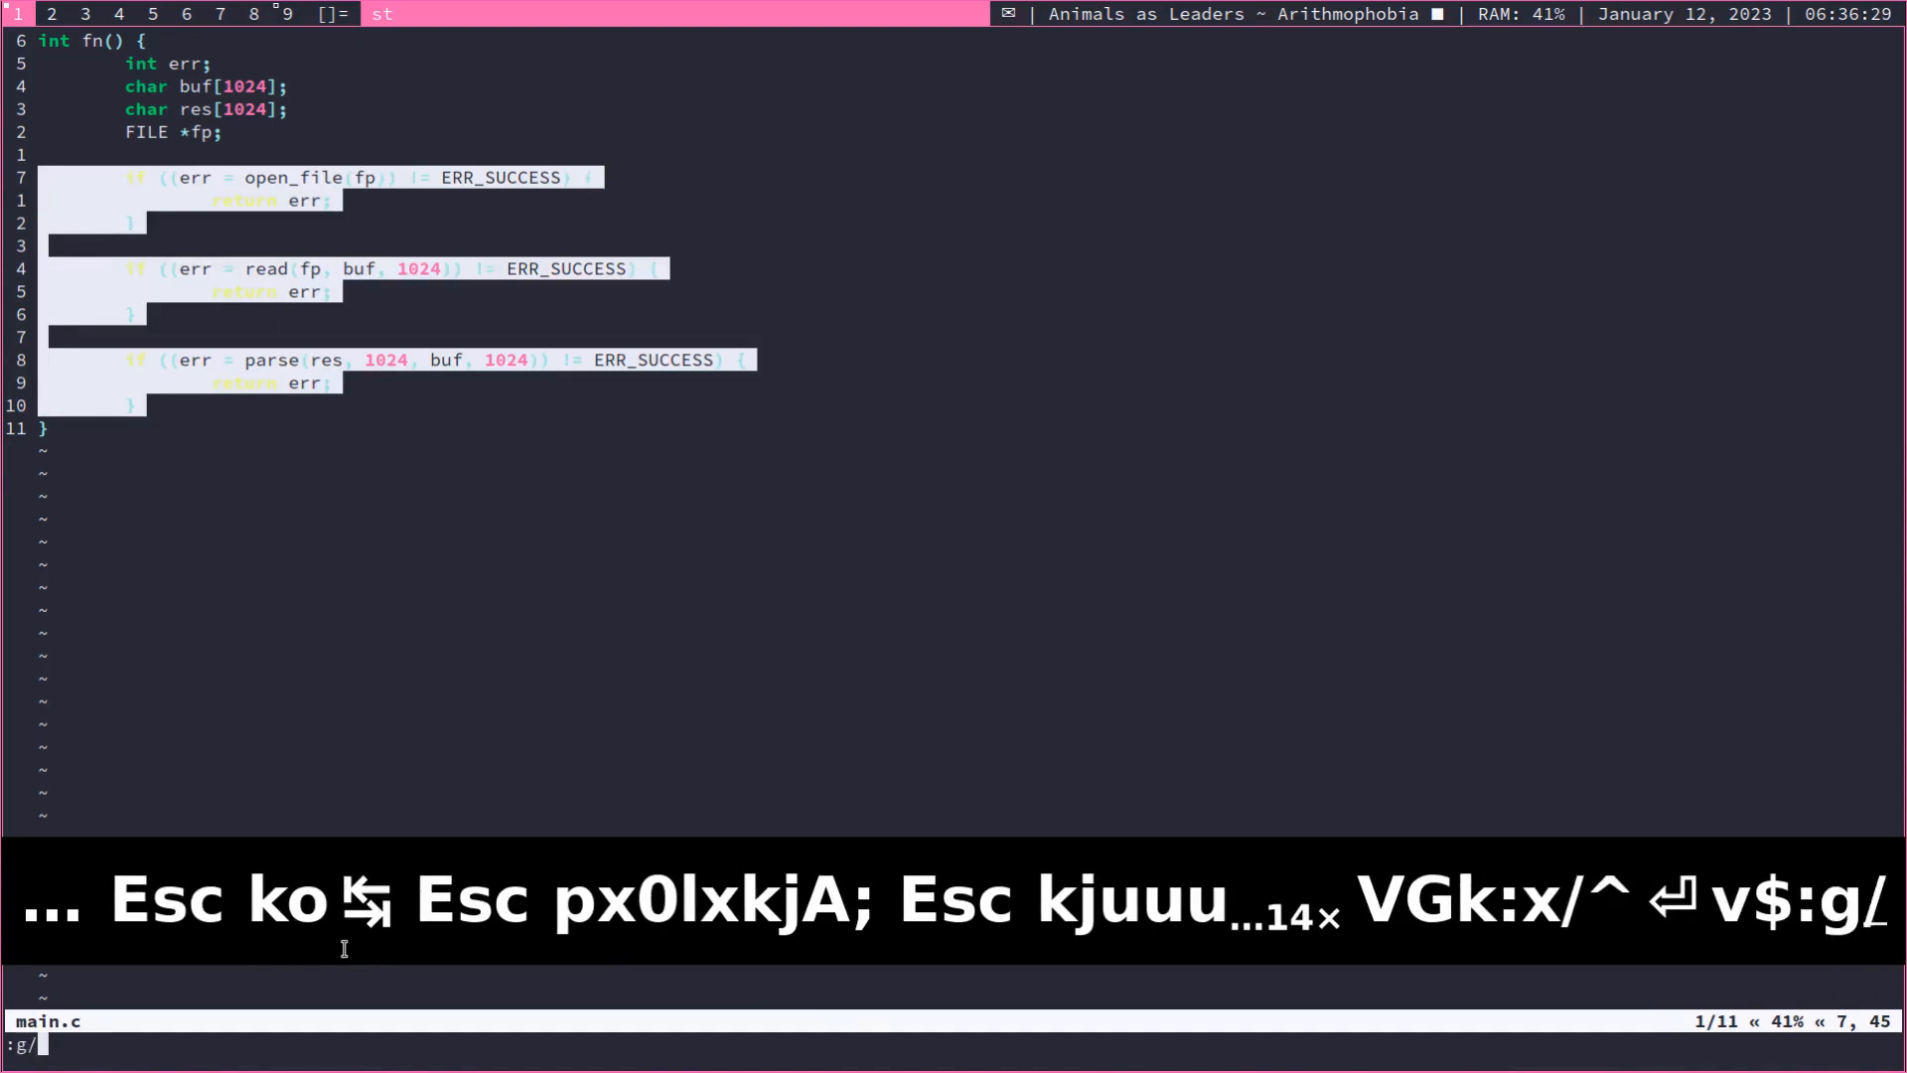
{"action": "type", "text": "ER"}
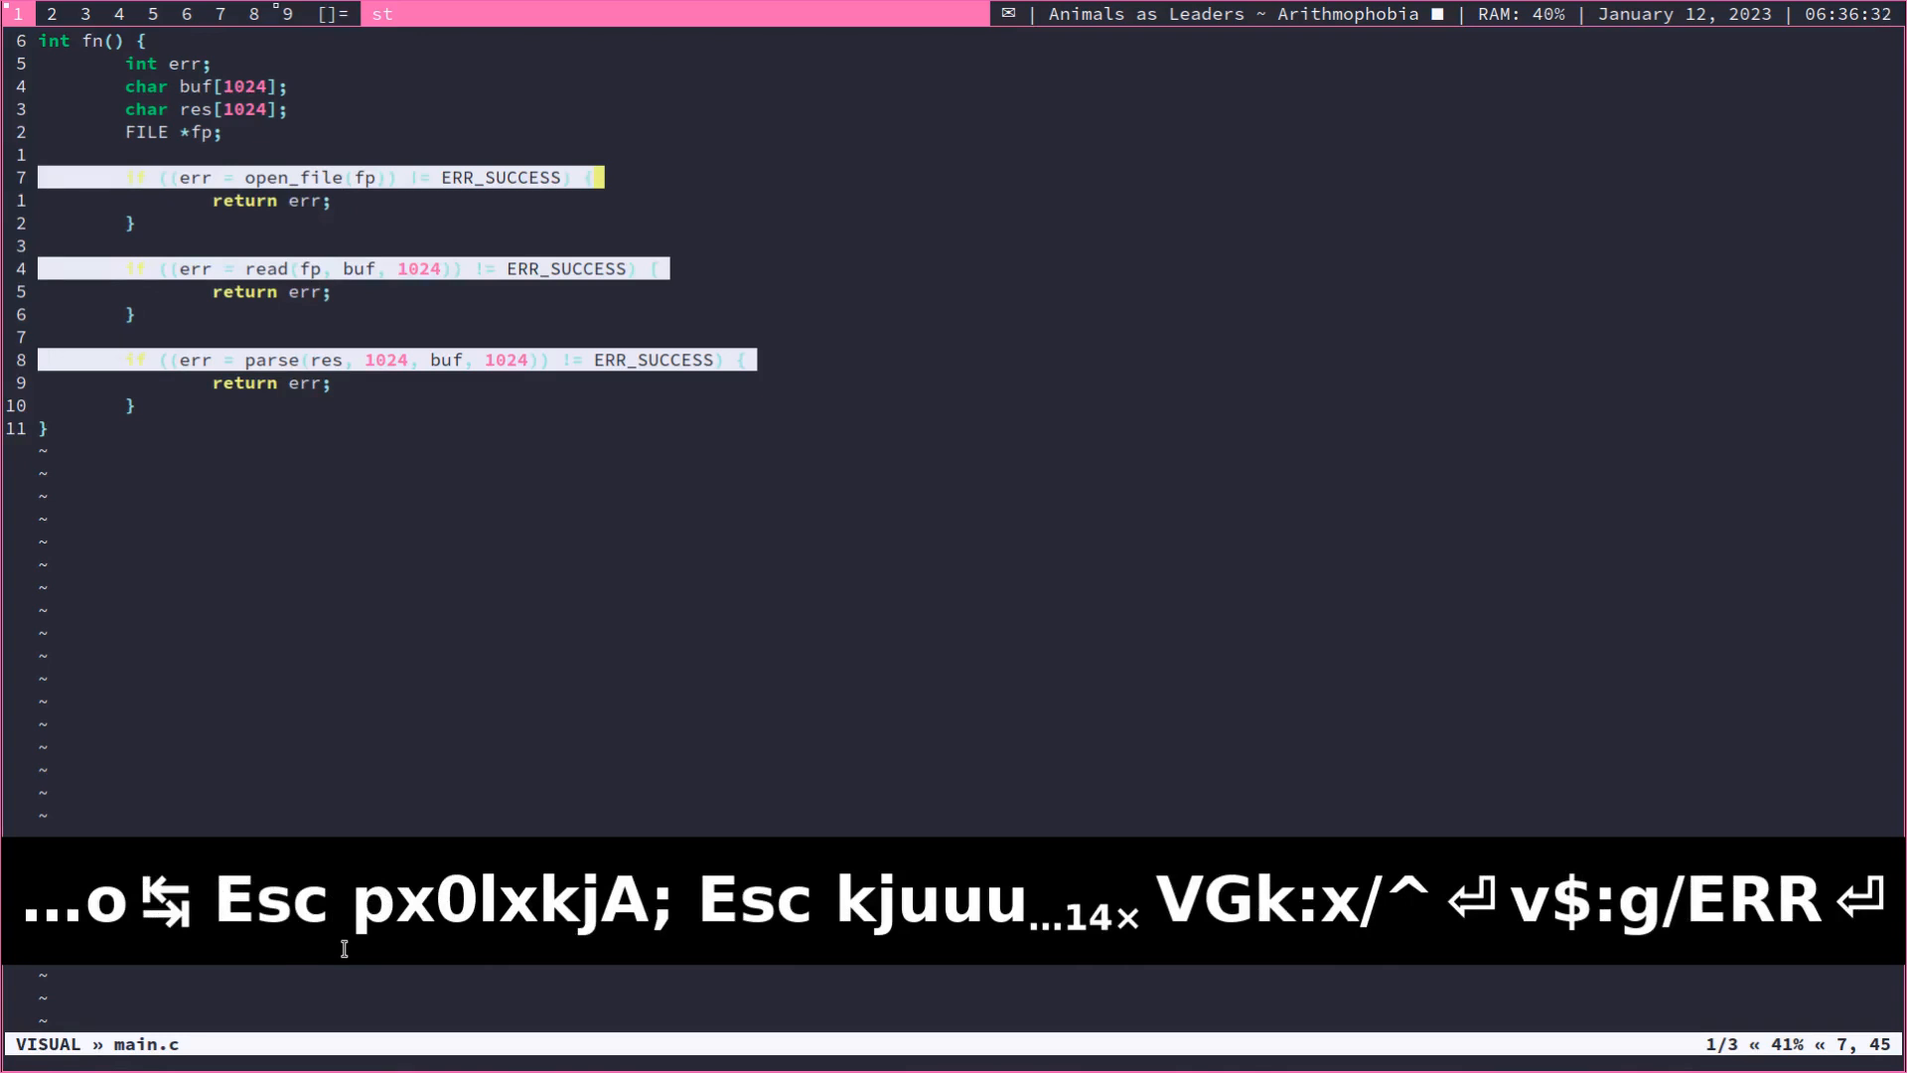
Step: Replace each call in the conditions with err, moving calls to 'err = ...;' lines above
{"action": "type", "text": ":x/err"}
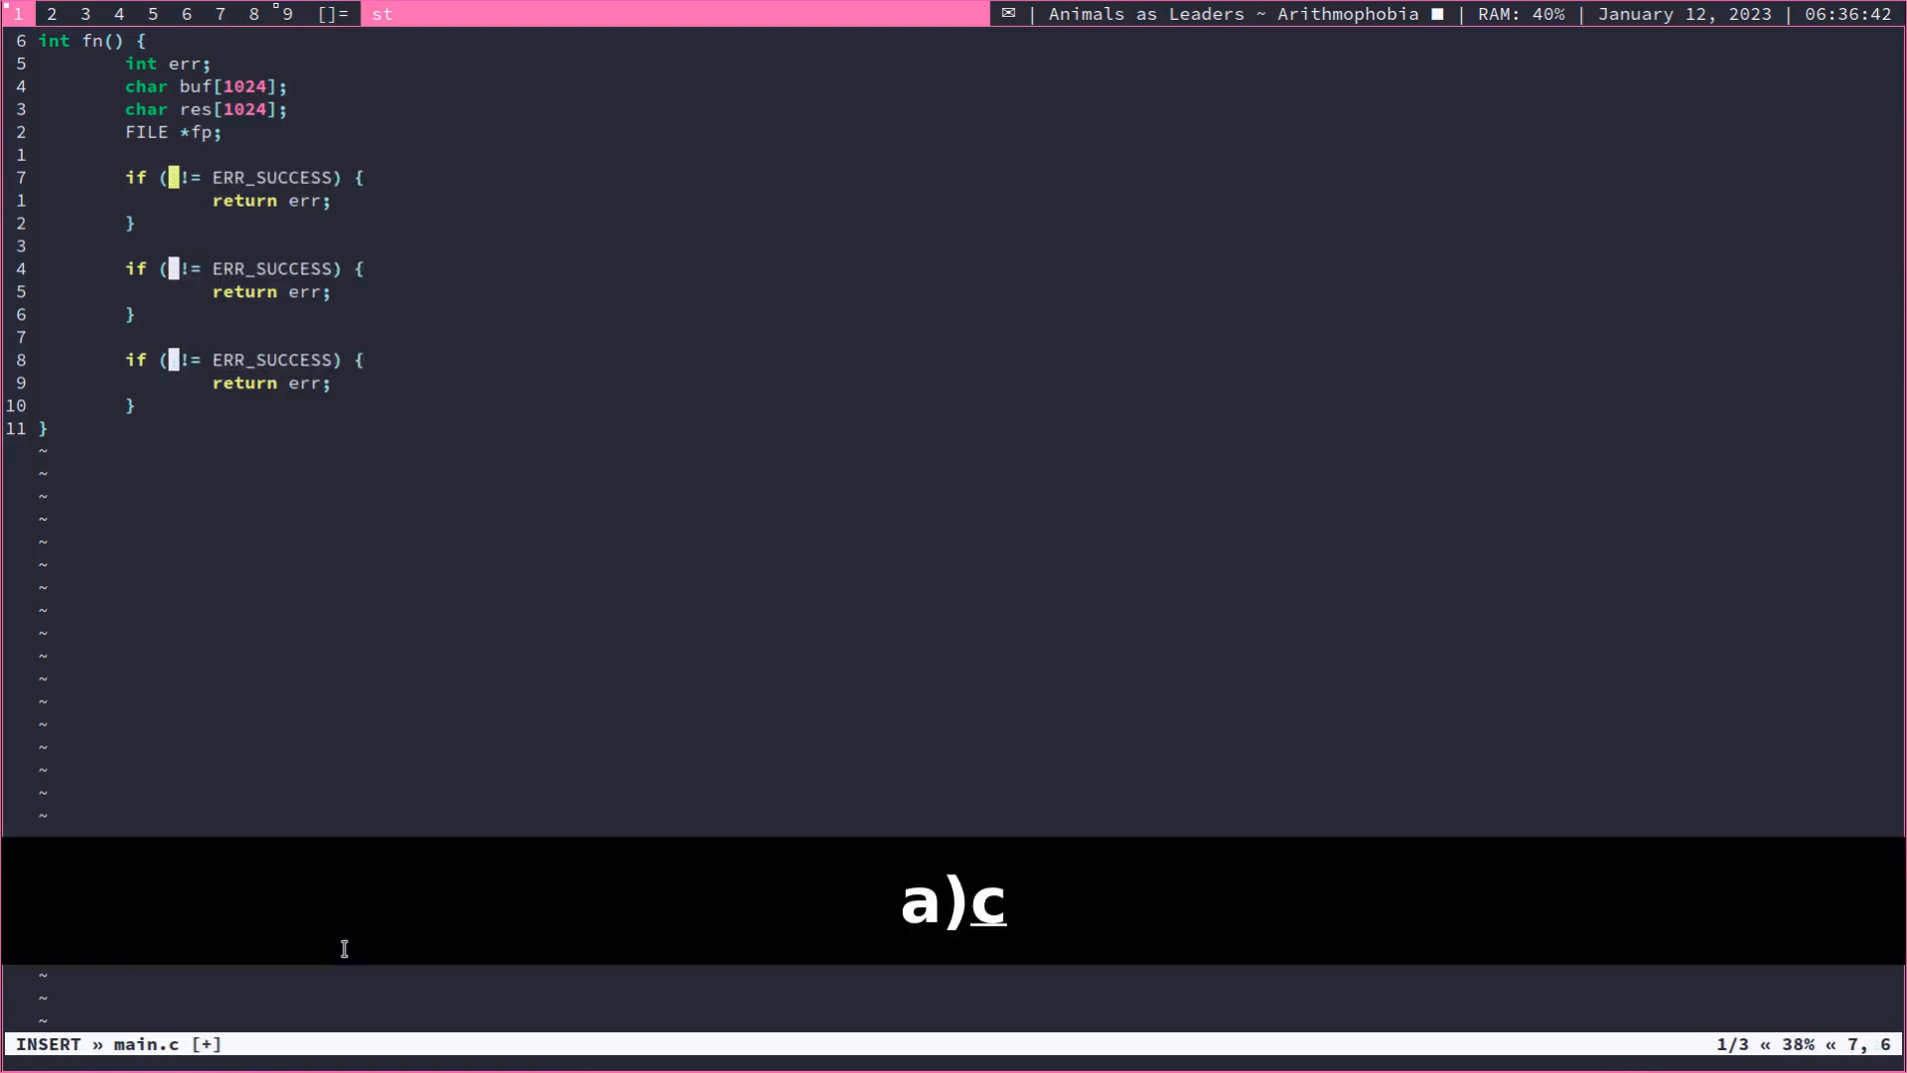
{"action": "type", "text": "err"}
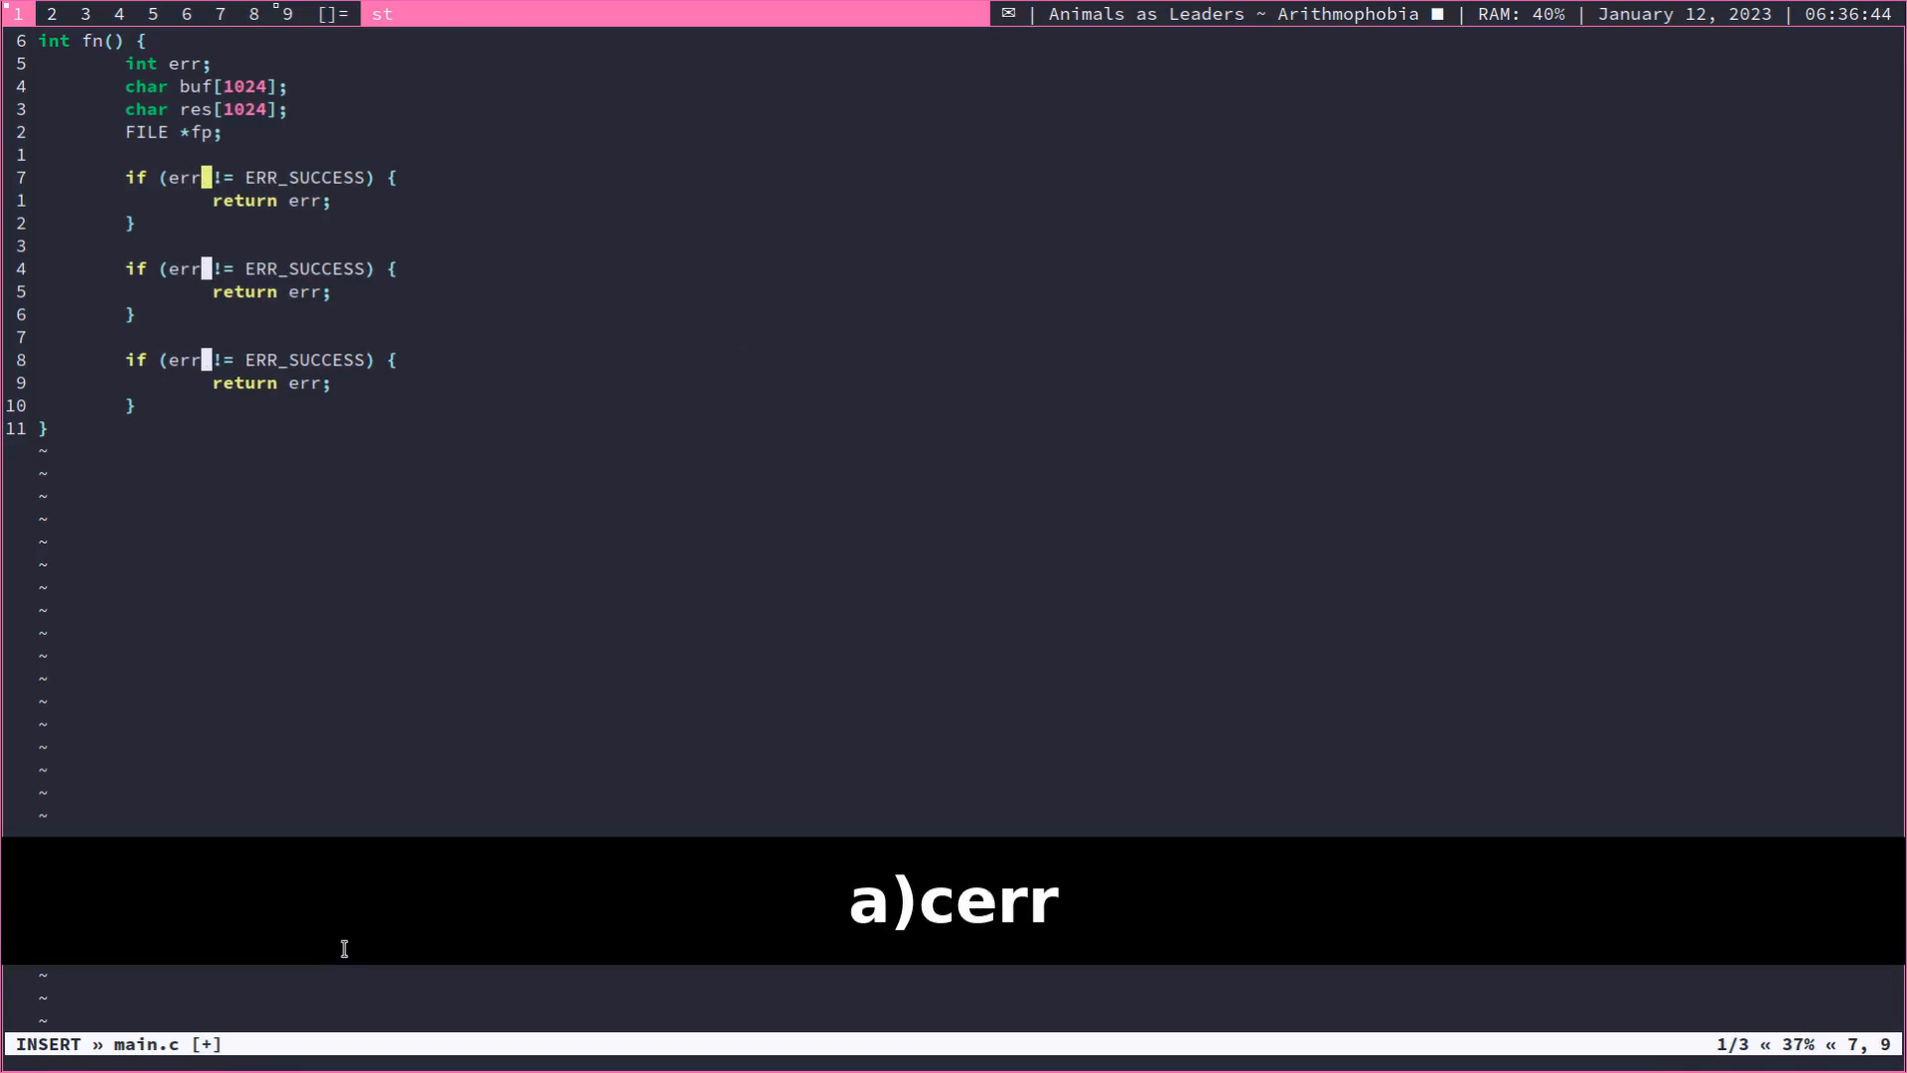
{"action": "key", "text": "Escape"}
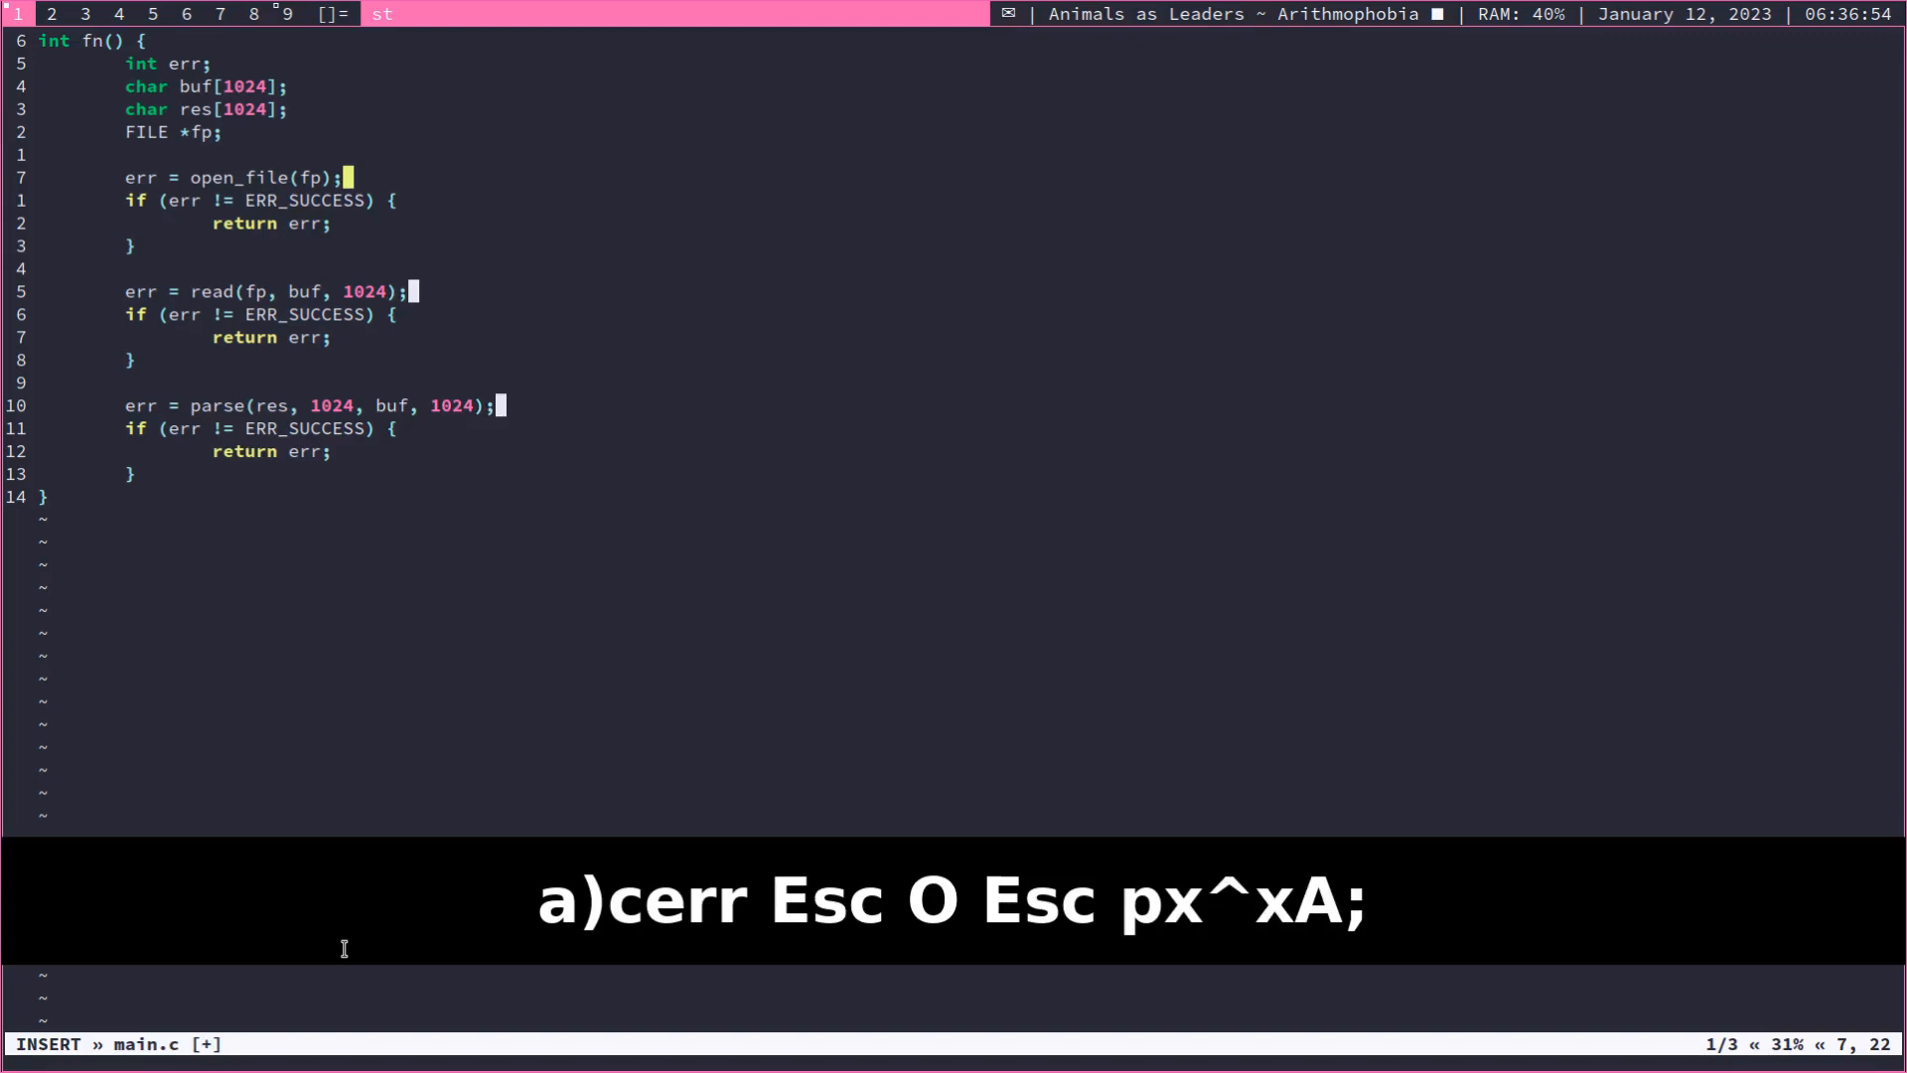
{"action": "key", "text": "Escape"}
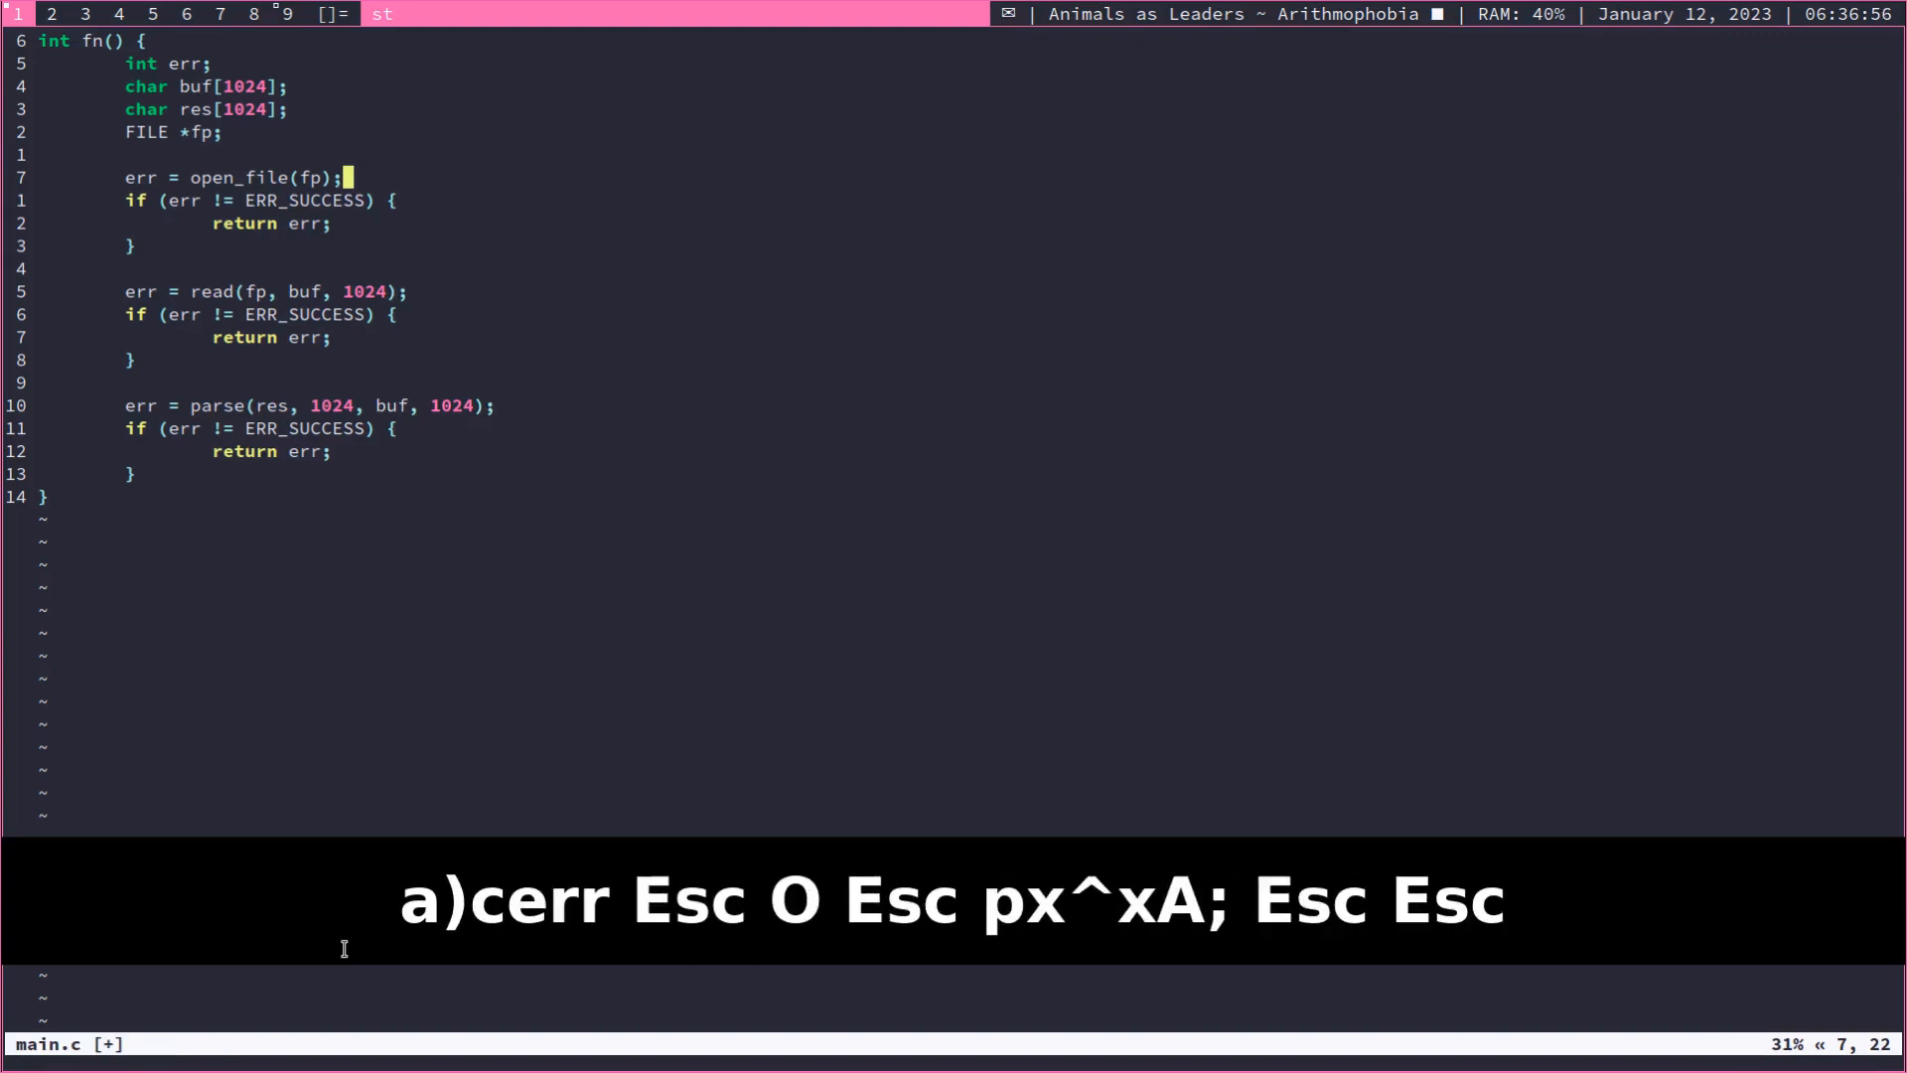